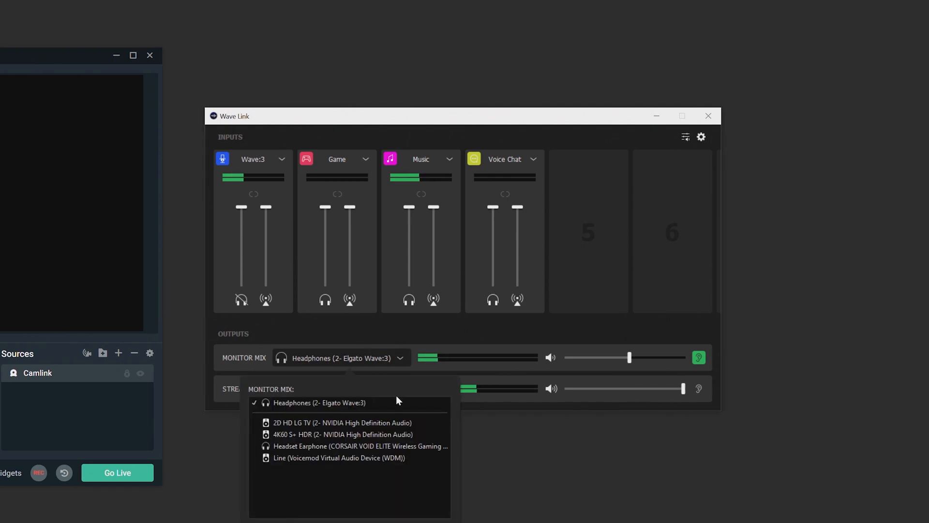
mouse_move(384, 440)
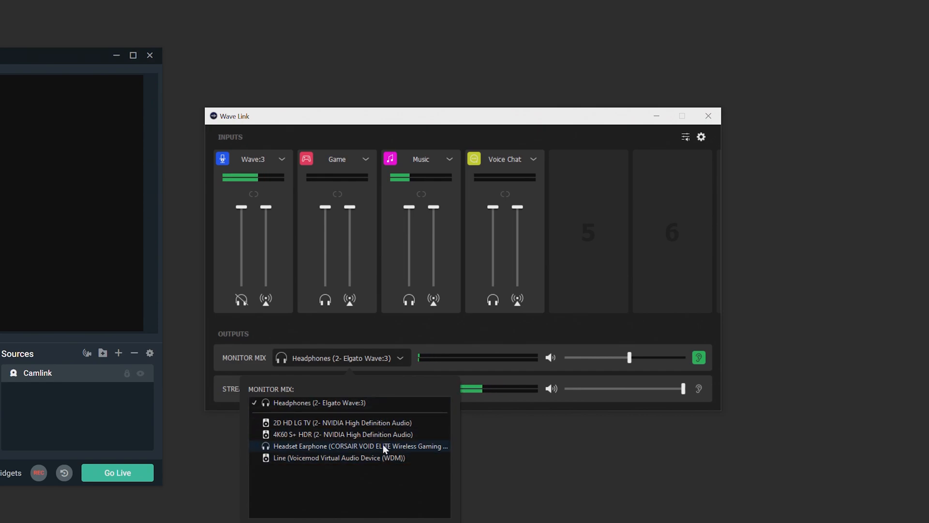
Route the monitor mix to Headset Earphone (CORSAIR VOID ELITE Wireless Gaming Headset)
left_click(360, 445)
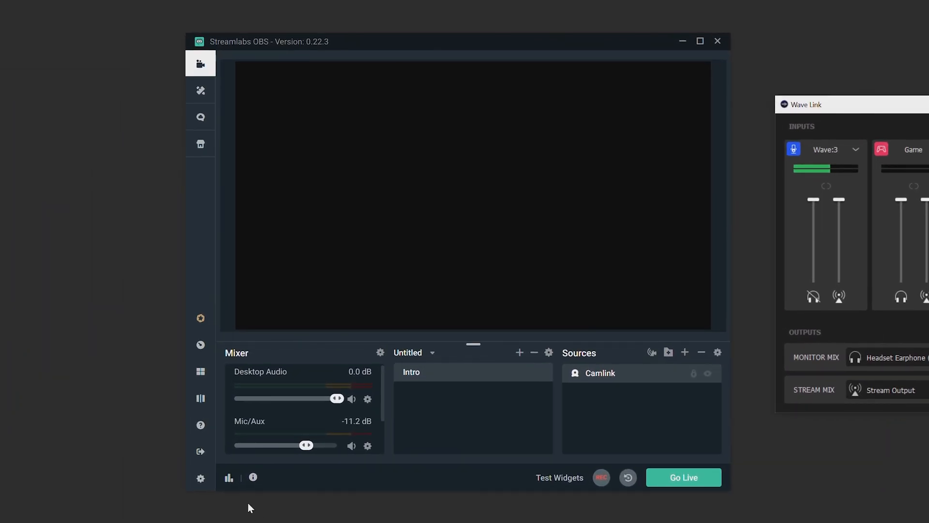
Set Mic/Auxiliary Device 1 to Wave Link Stream (2- Elgato Wave:3) in Audio settings and confirm with Done
left_click(200, 477)
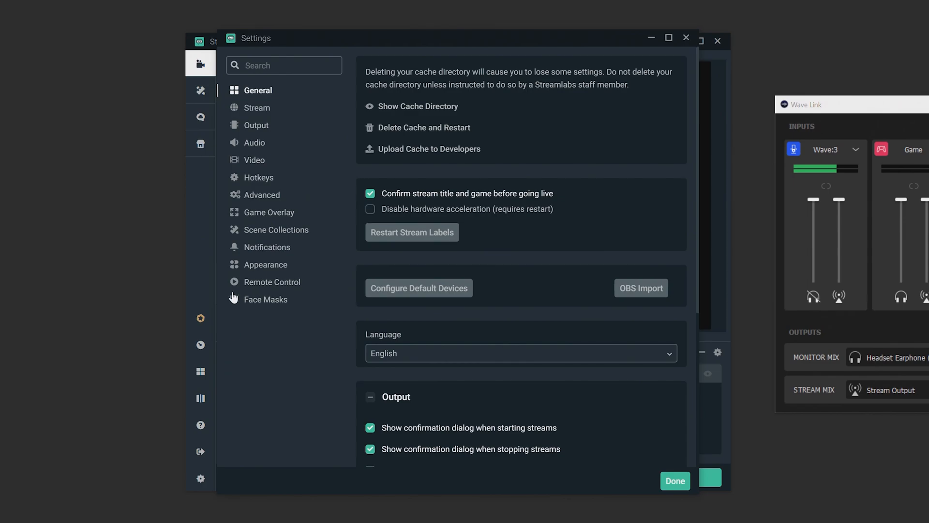
left_click(255, 142)
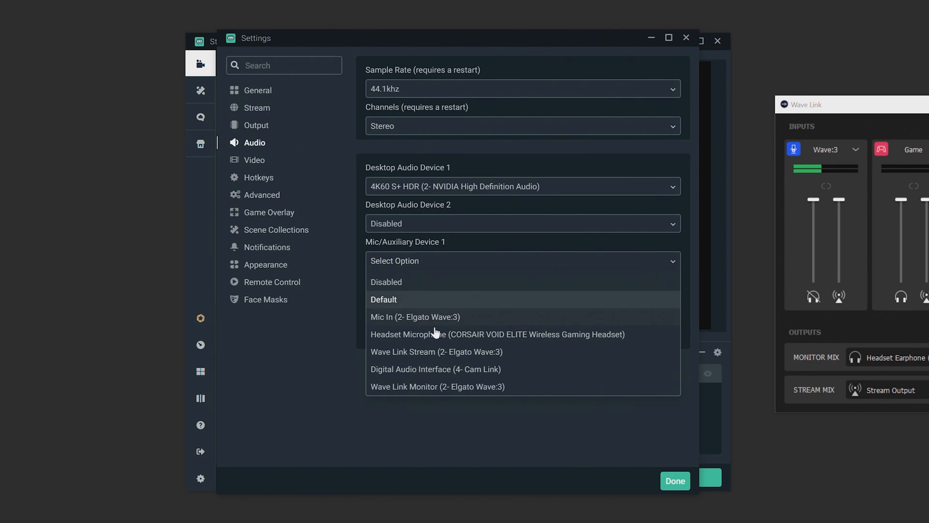
left_click(437, 351)
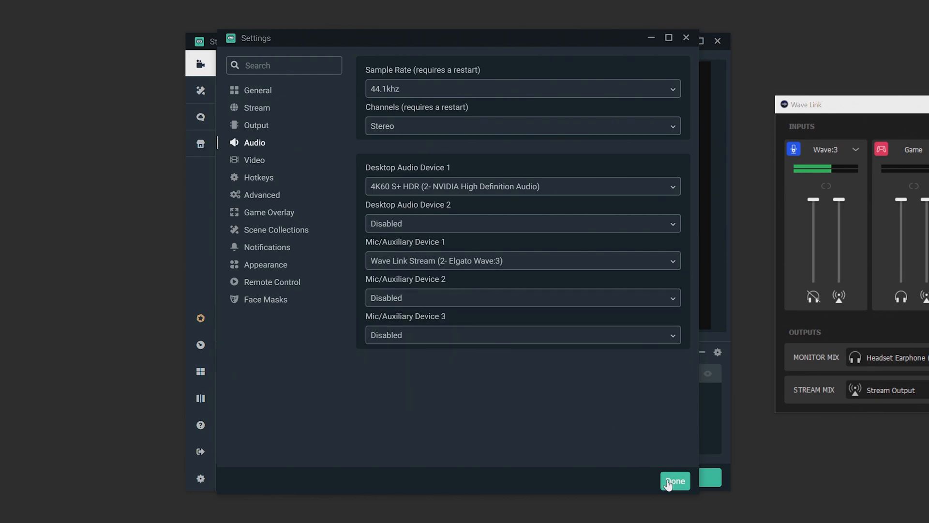
left_click(675, 482)
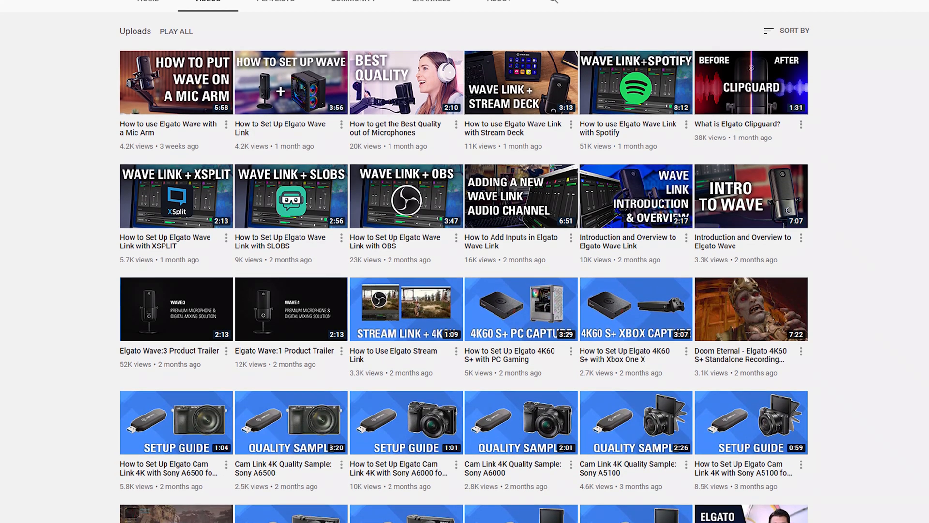
Scroll the Elgato Gaming Videos page up to the channel header and banner
scroll("up", 3)
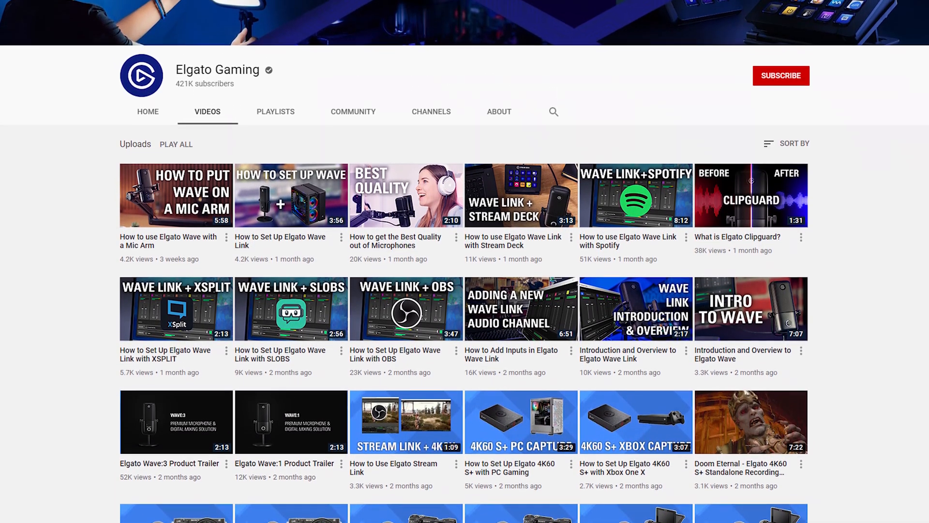
scroll("up", 3)
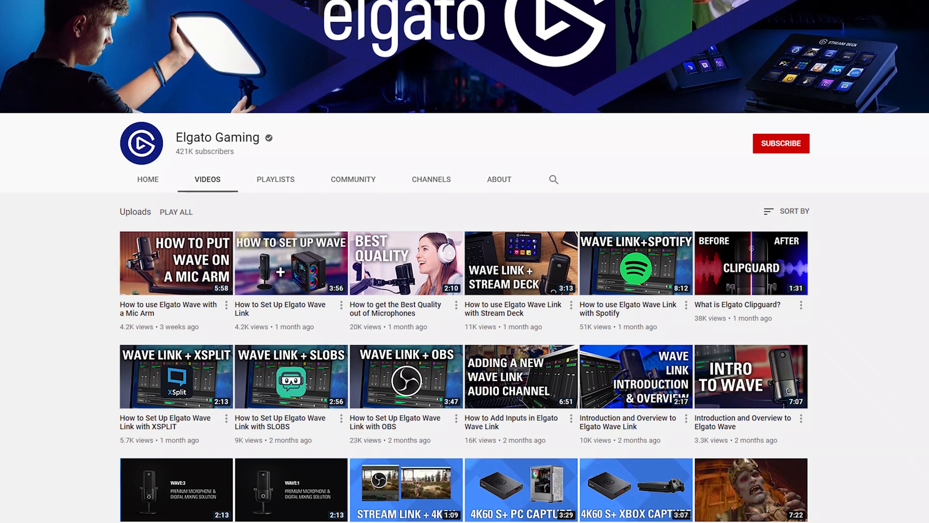